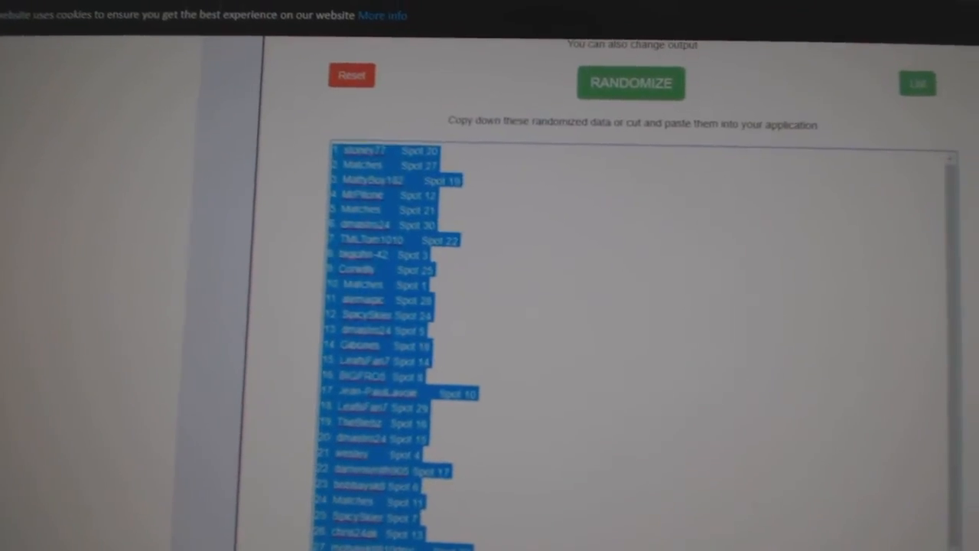
Step: Bring up the freshly shuffled numbered team list below the randomized participant and spot list
click(630, 83)
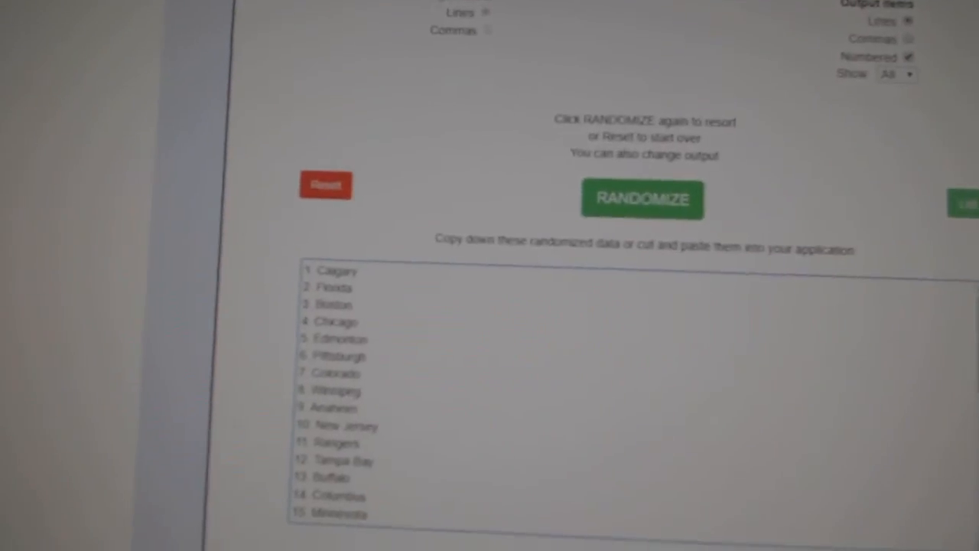
click(642, 199)
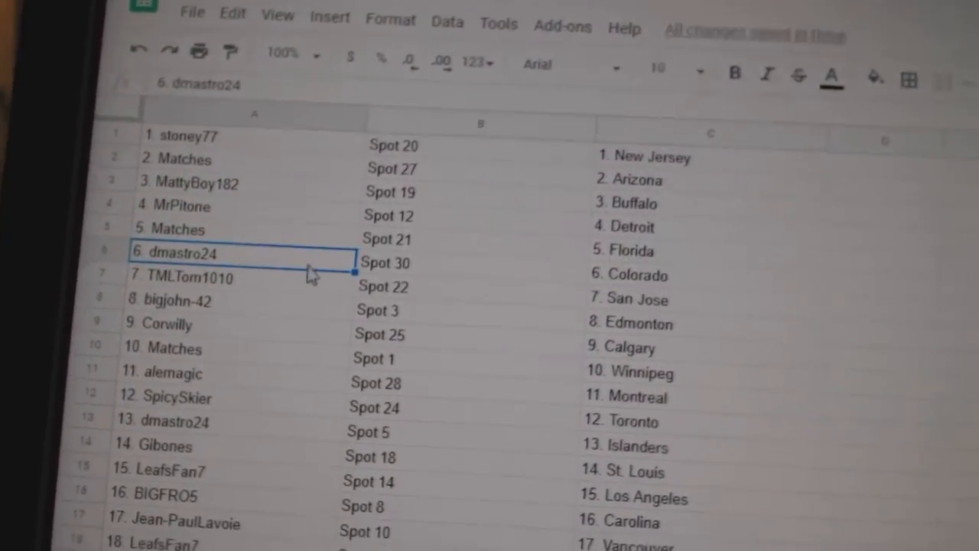
Step: Select the next participant's name in column A to read its spot and team
click(191, 277)
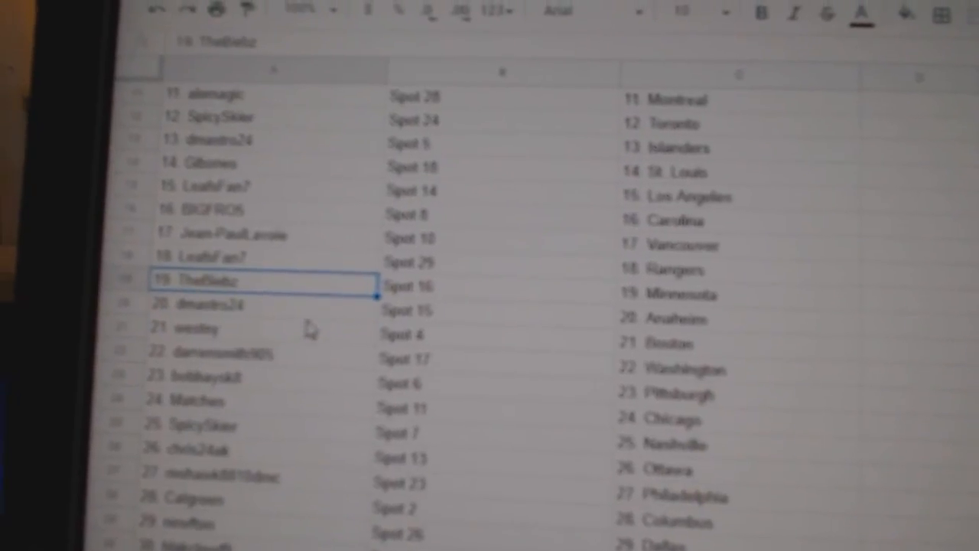
Step: Scroll down and select participant 24's row, bringing row 30 into view
scroll(down, 3)
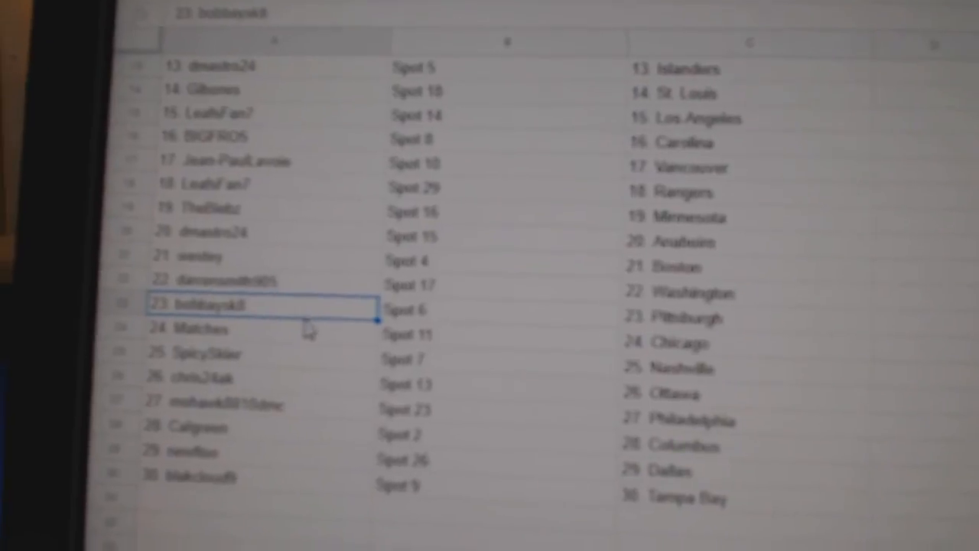
click(229, 327)
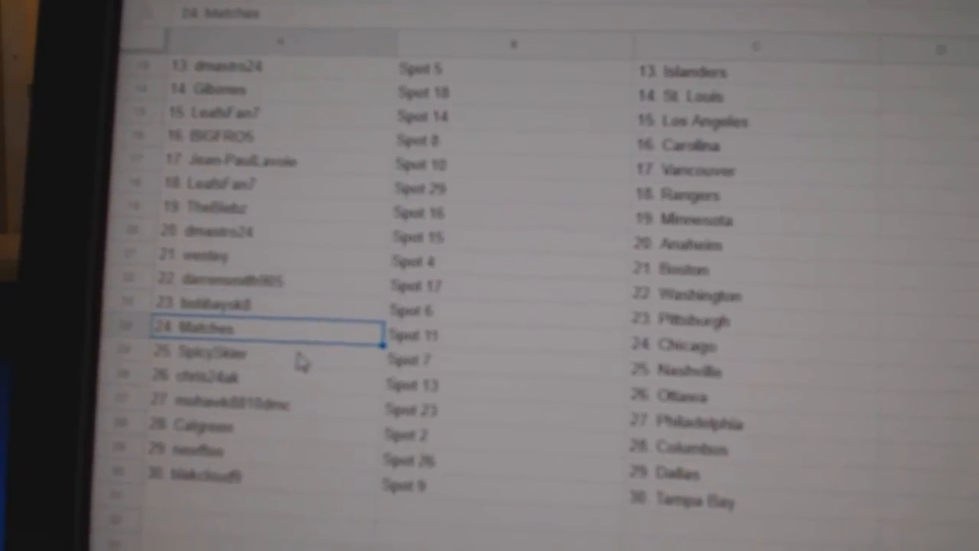